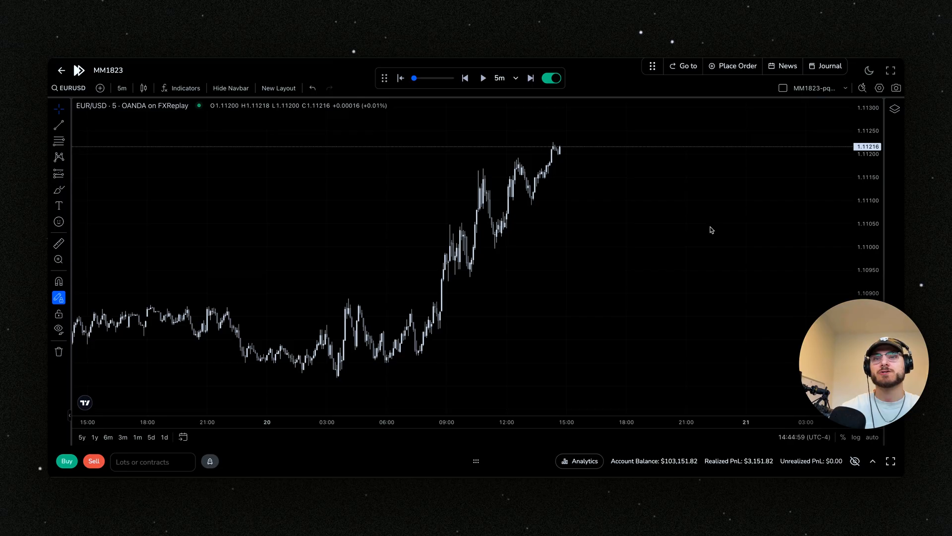
{"action": "mouse_move", "coordinate": [692, 229]}
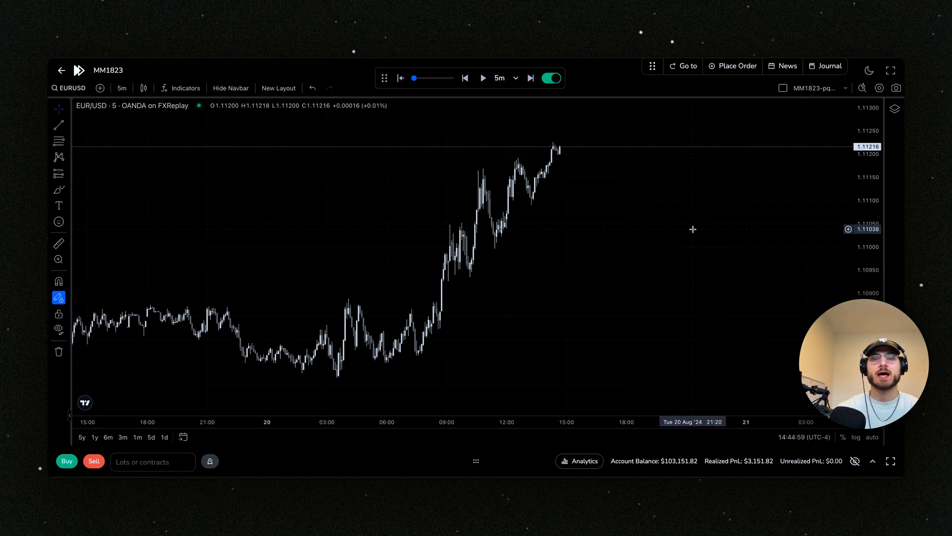
{"action": "mouse_move", "coordinate": [642, 172]}
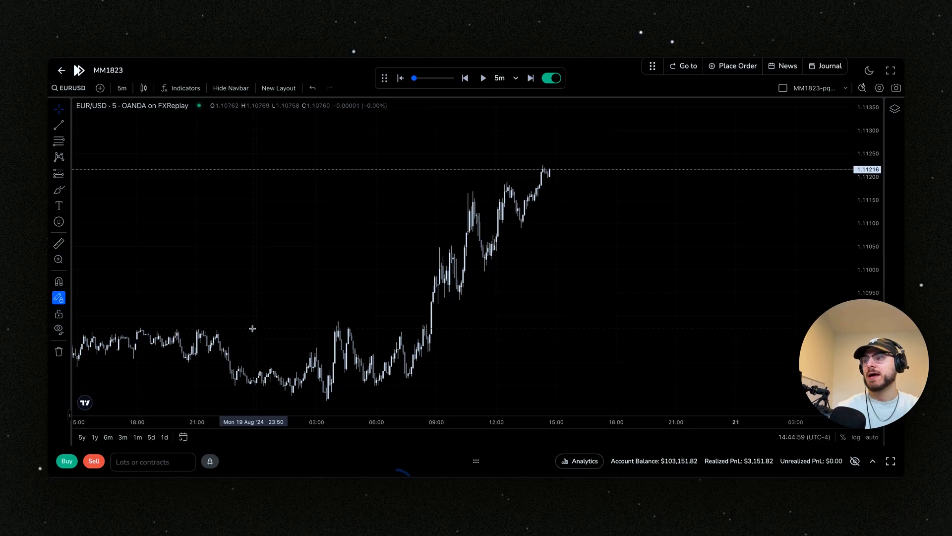
Buy 2 lots of EUR/USD at market, then close the whole position at 100%
{"action": "left_click", "coordinate": [152, 462]}
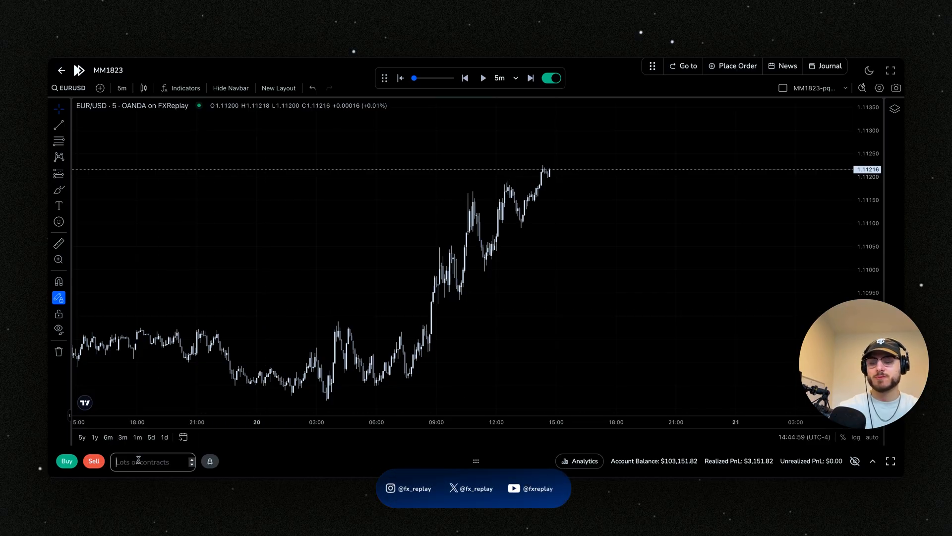
{"action": "type", "text": "2"}
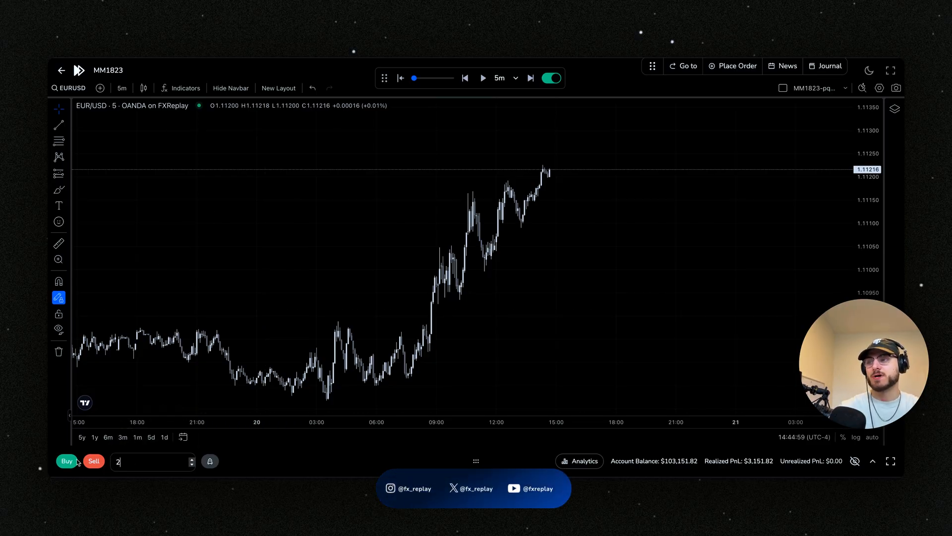
{"action": "left_click", "coordinate": [66, 460]}
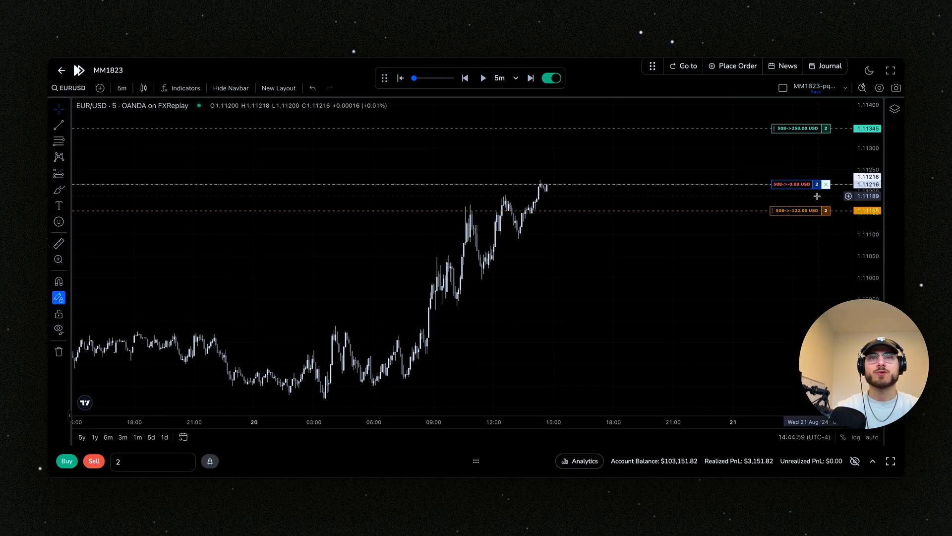
{"action": "left_click", "coordinate": [826, 184]}
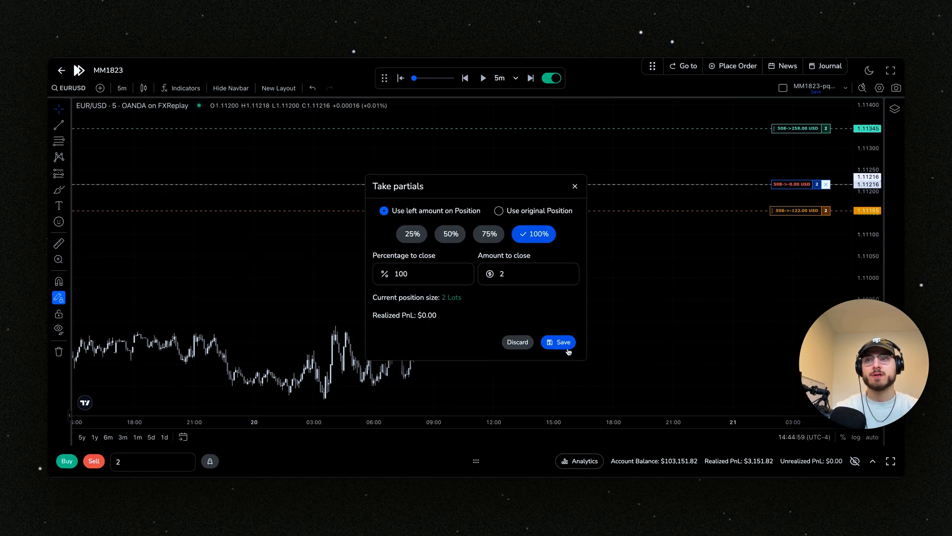
{"action": "left_click", "coordinate": [557, 342]}
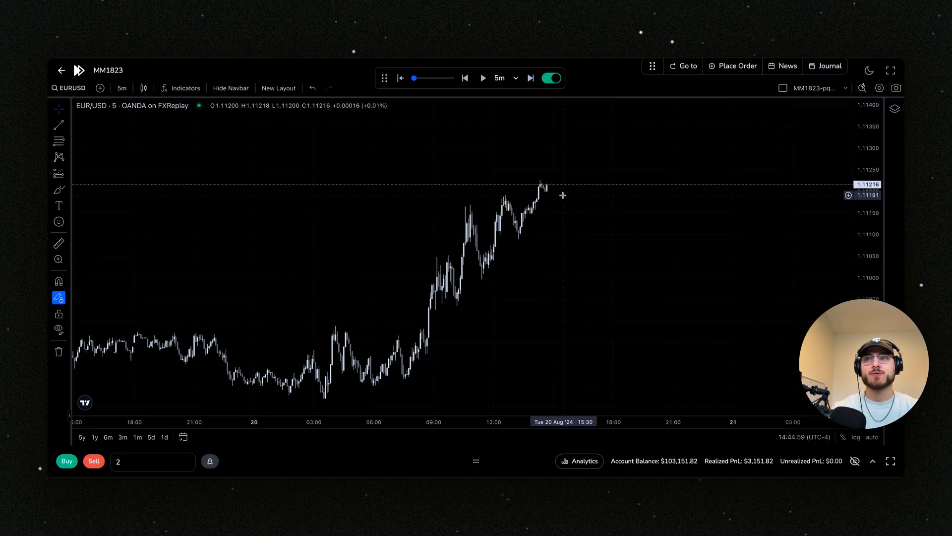
Place a 2-lot EUR/USD buy limit at 1.11189 and select its SL marker
{"action": "right_click", "coordinate": [562, 195]}
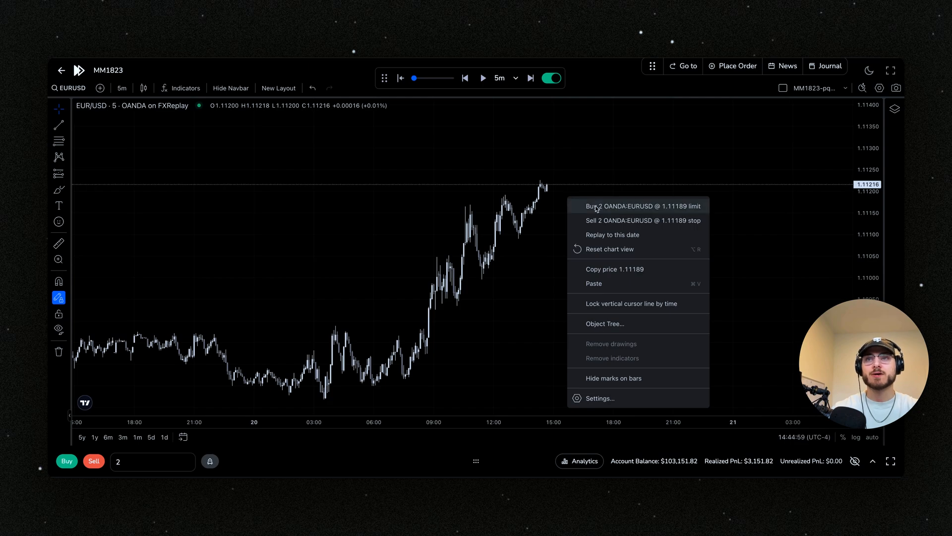
{"action": "left_click", "coordinate": [640, 206]}
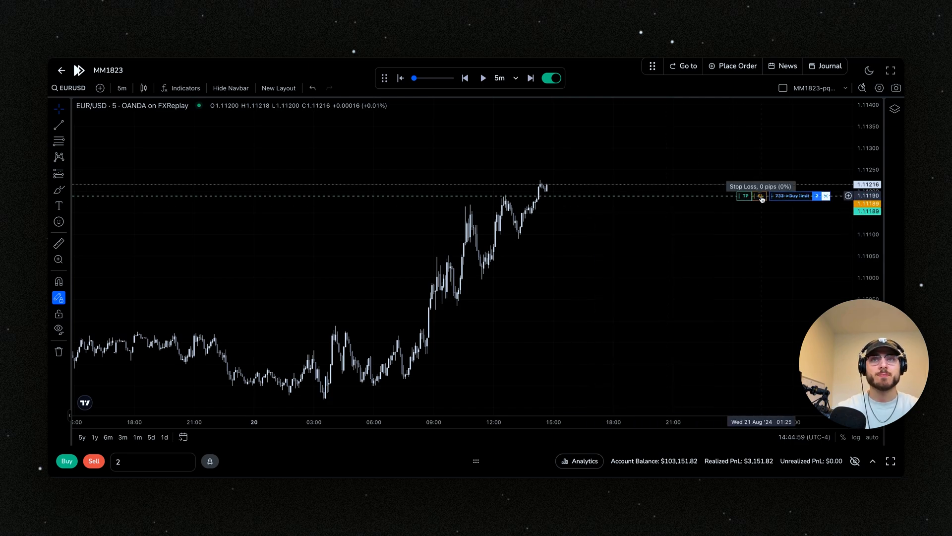
{"action": "left_click", "coordinate": [745, 197]}
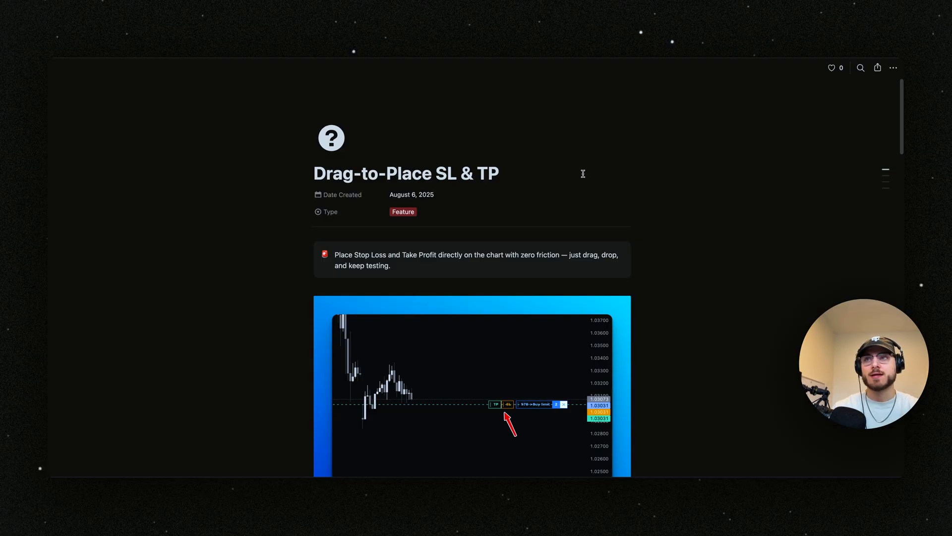
Scroll the Drag-to-Place SL & TP release note down to 'How it works'
{"action": "scroll", "scroll_direction": "down", "scroll_amount": 3}
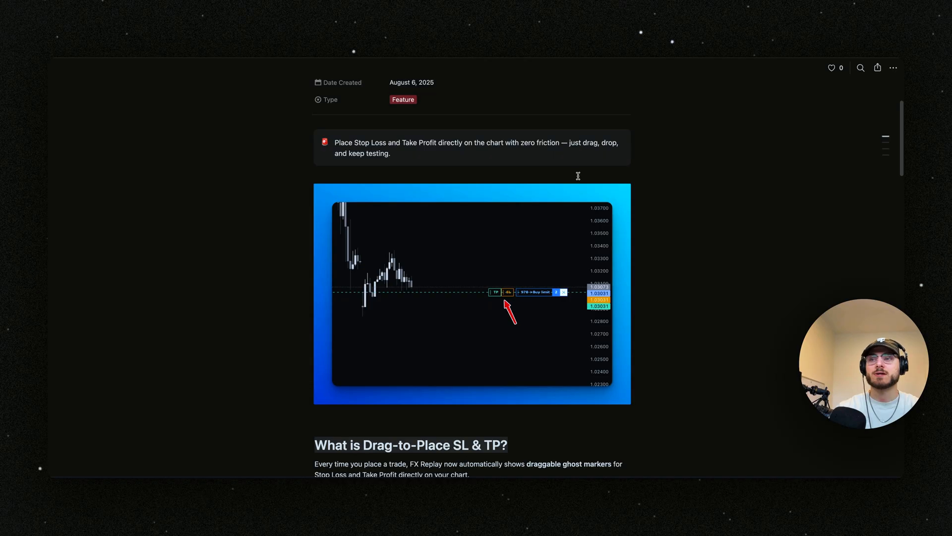
{"action": "scroll", "scroll_direction": "down", "scroll_amount": 3}
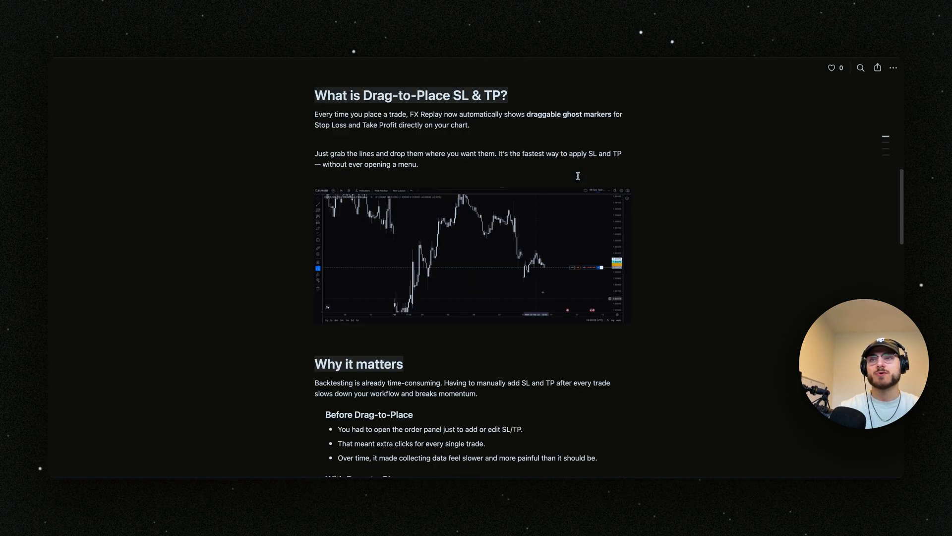
{"action": "scroll", "scroll_direction": "down", "scroll_amount": 3}
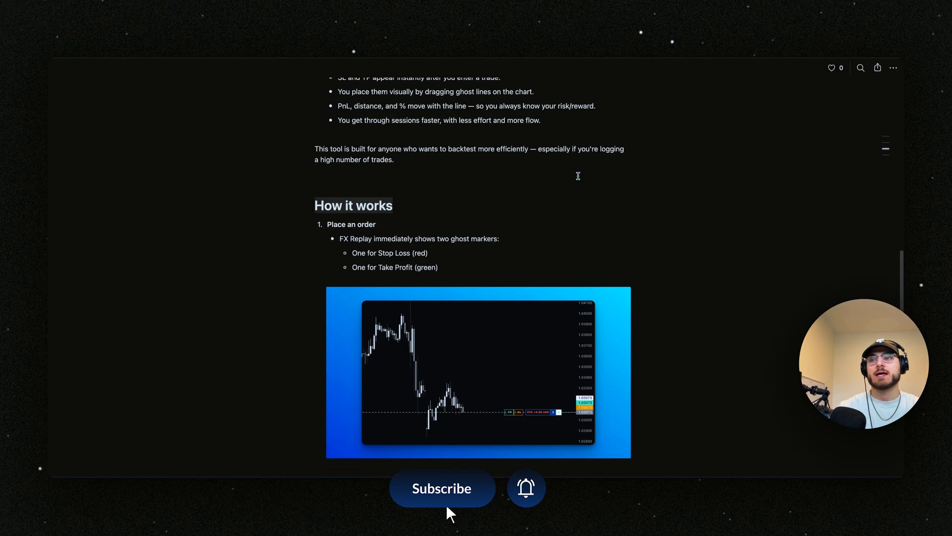
{"action": "scroll", "scroll_direction": "down", "scroll_amount": 3}
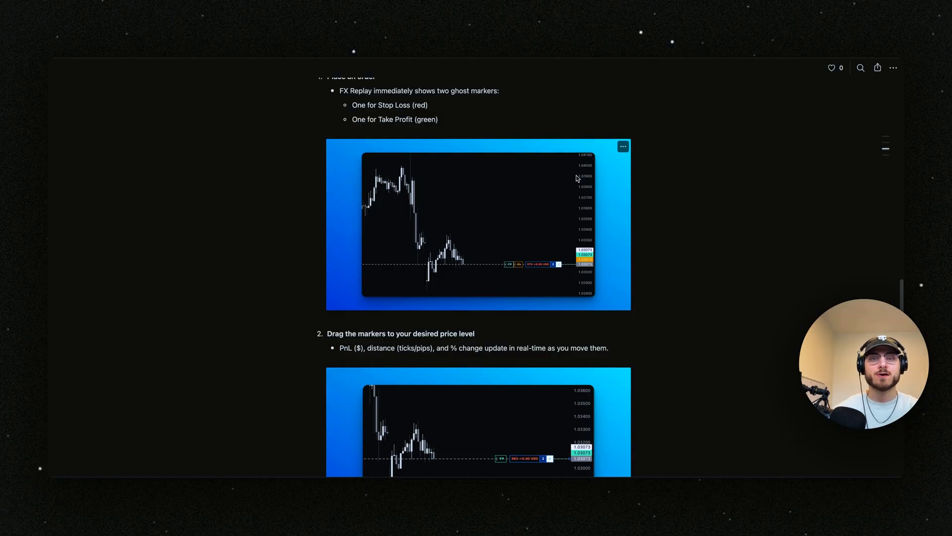
{"action": "mouse_move", "coordinate": [582, 209]}
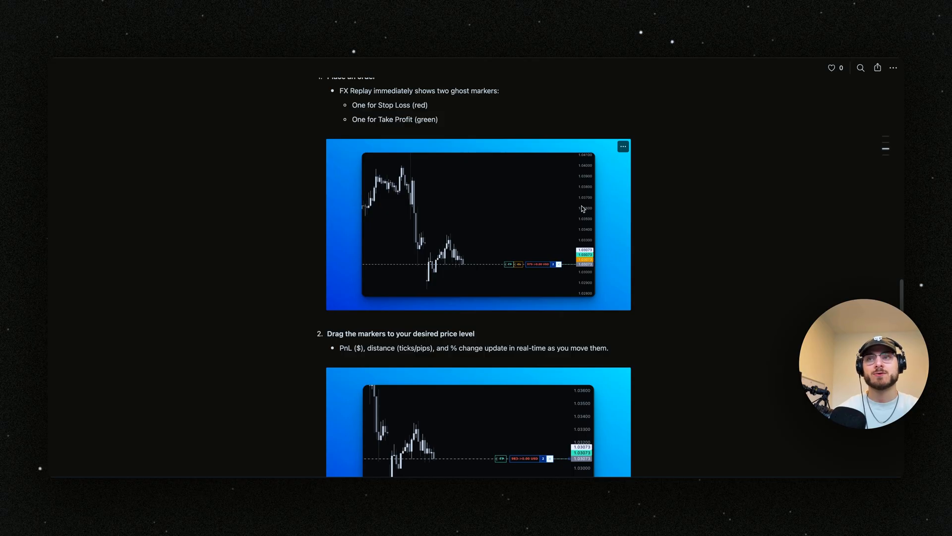
{"action": "mouse_move", "coordinate": [670, 219]}
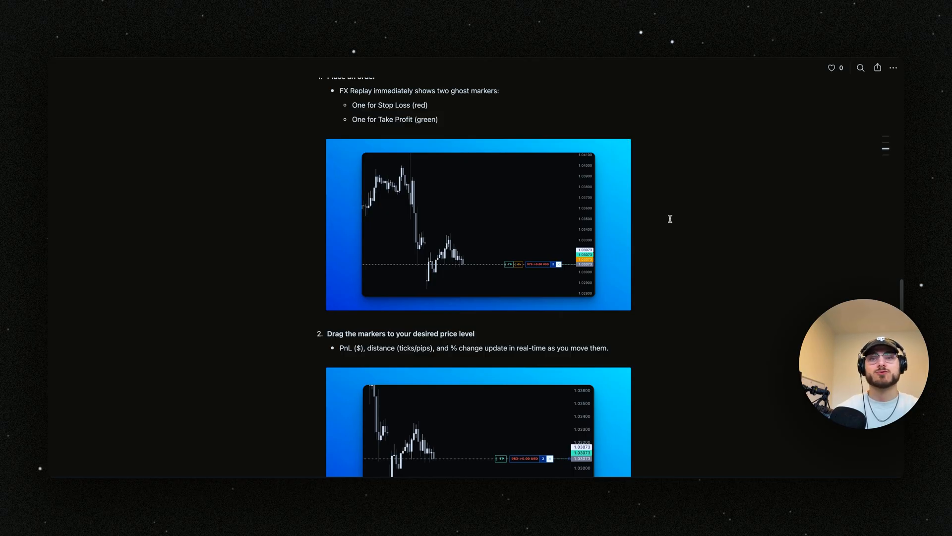